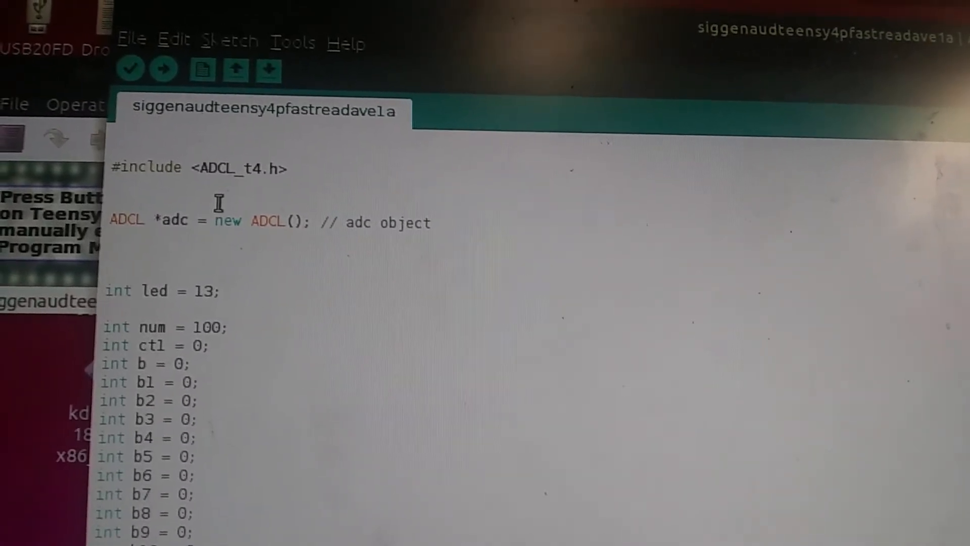
scroll("down", 3)
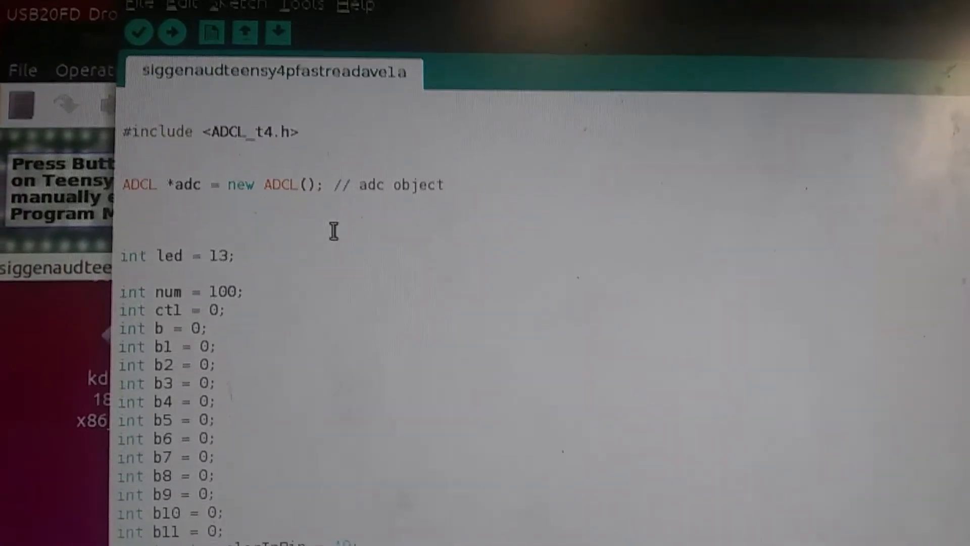
scroll("down", 3)
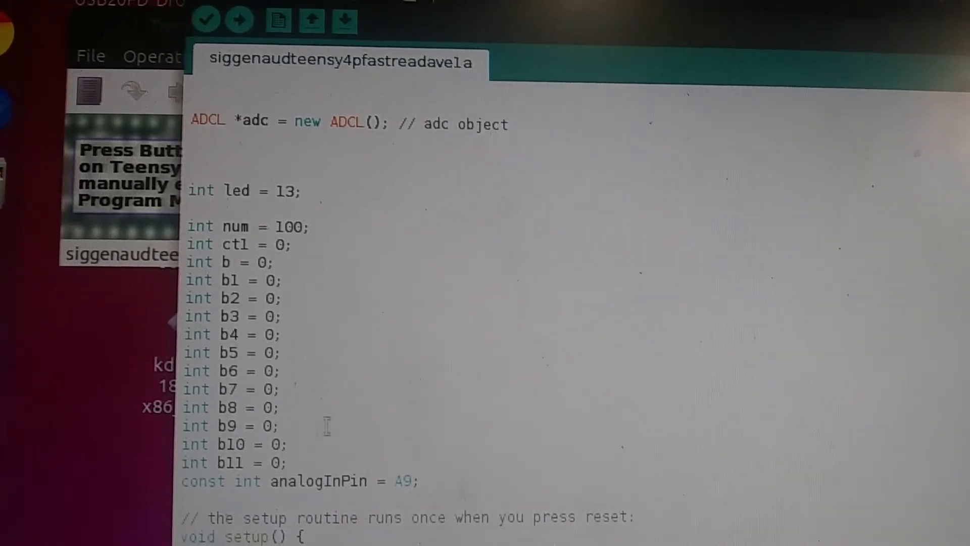
scroll("down", 3)
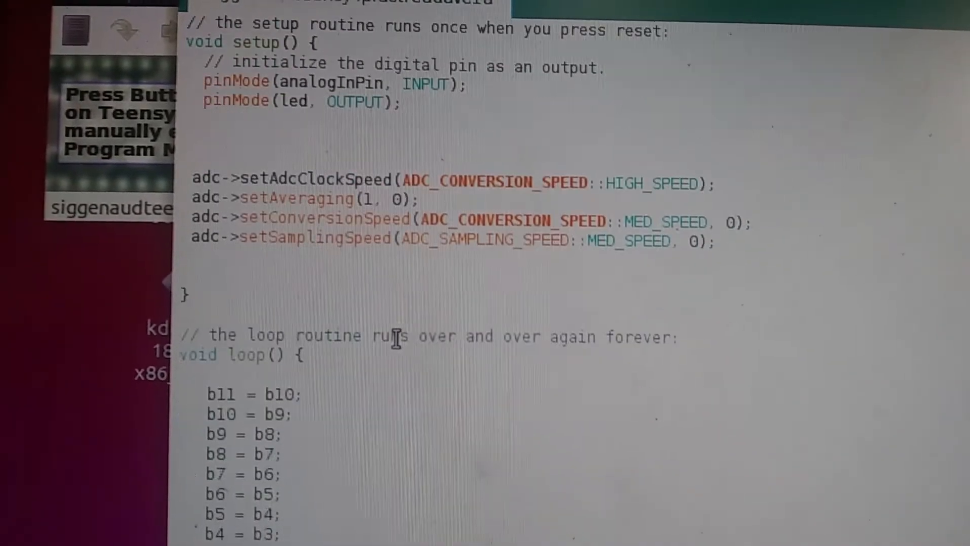
scroll("down", 3)
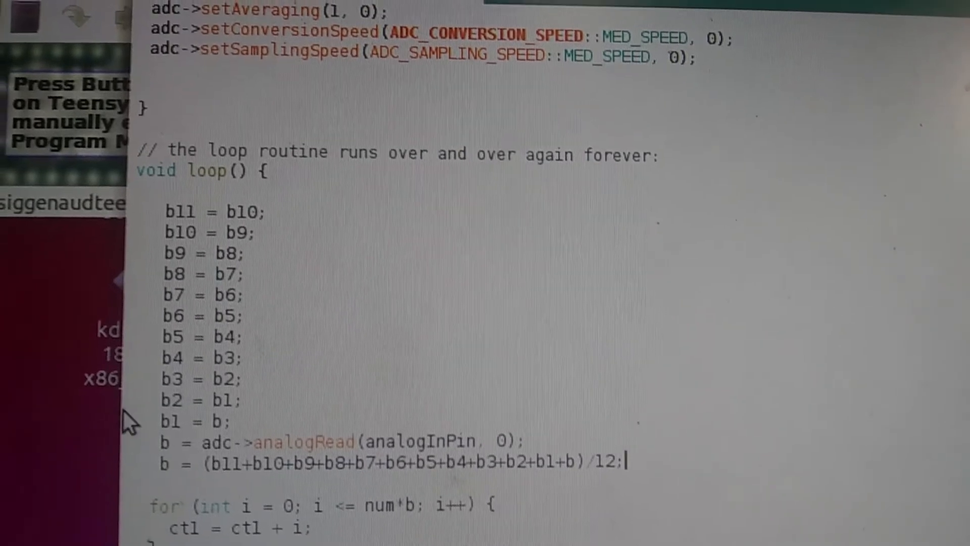
scroll("down", 3)
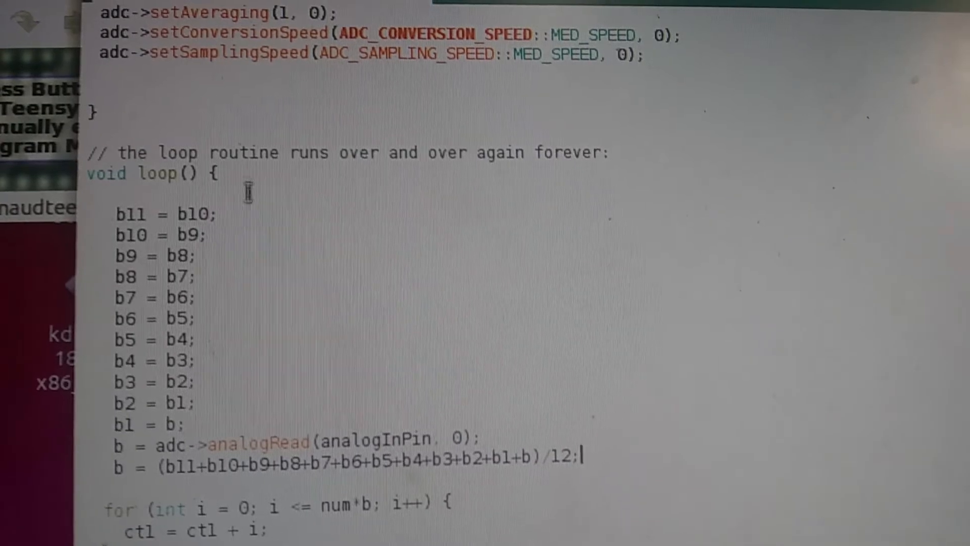
scroll("down", 3)
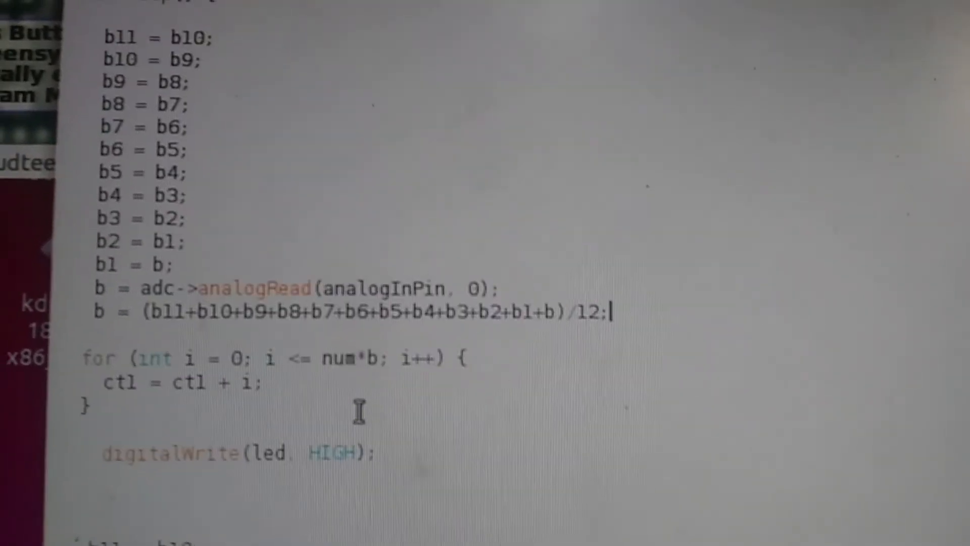
scroll("down", 3)
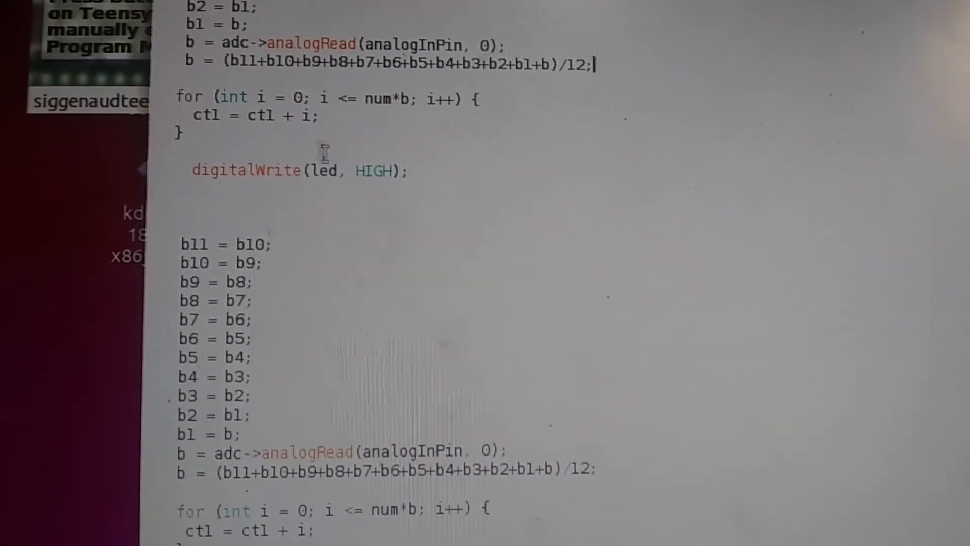
scroll("down", 3)
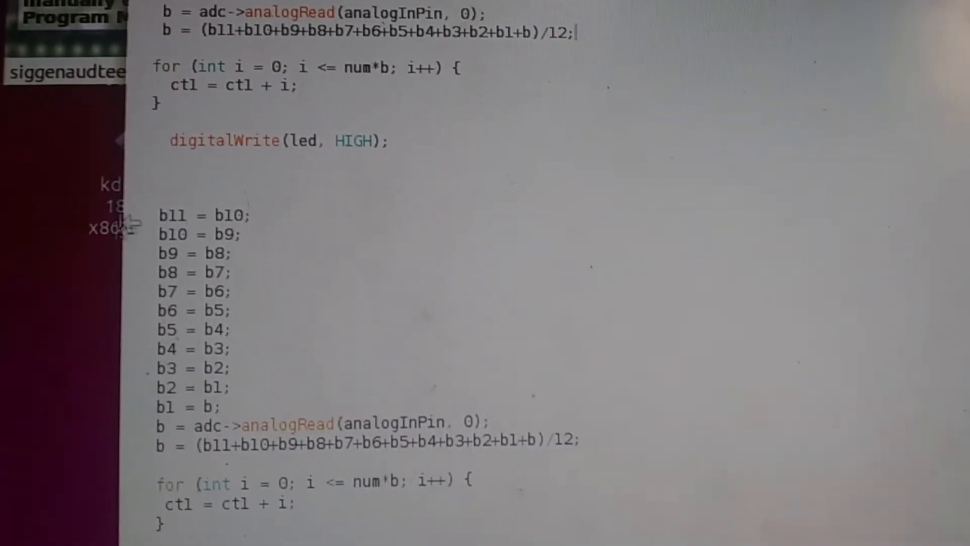
scroll("down", 3)
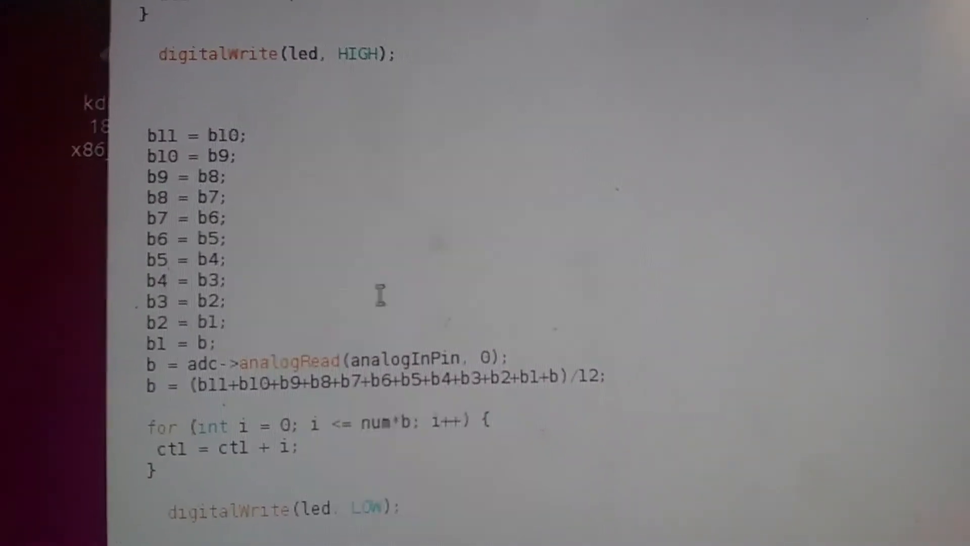
scroll("down", 3)
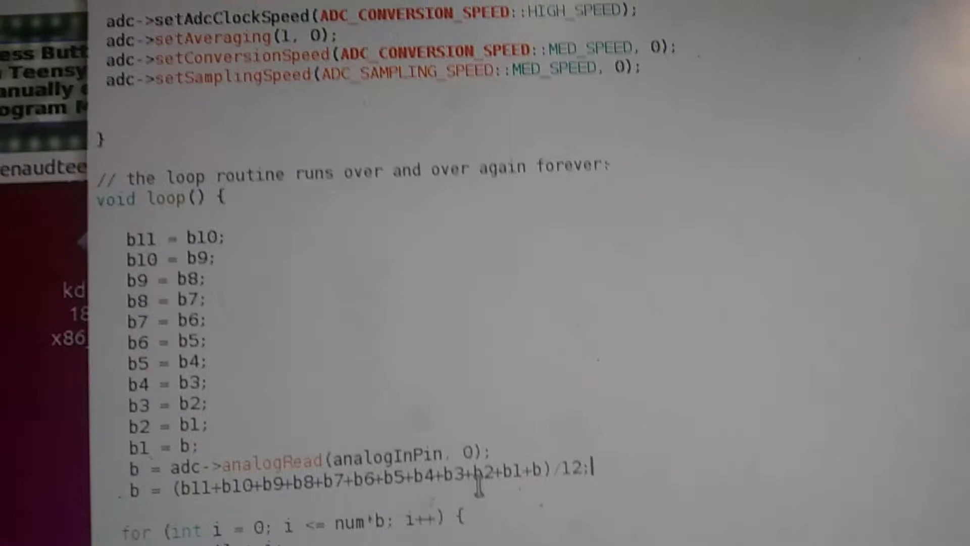
scroll("down", 3)
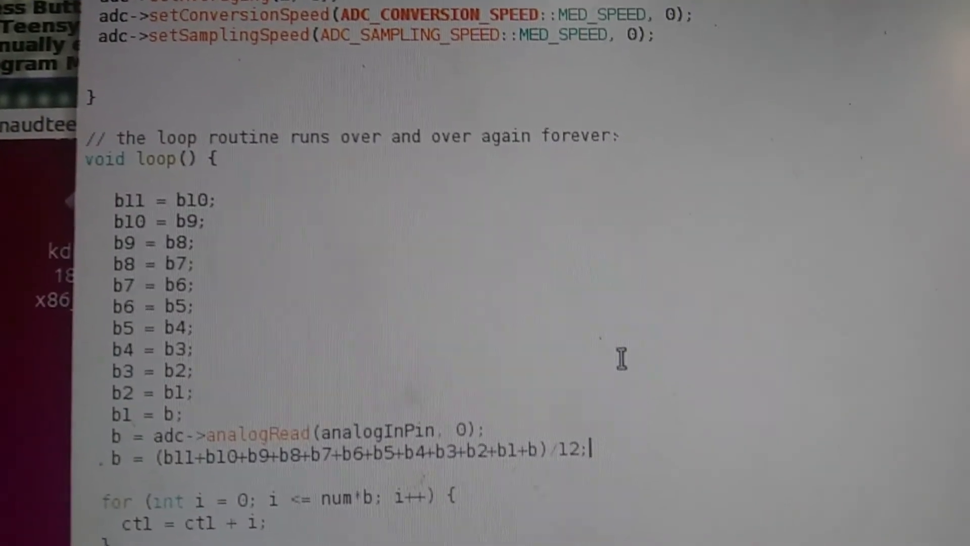
scroll("down", 3)
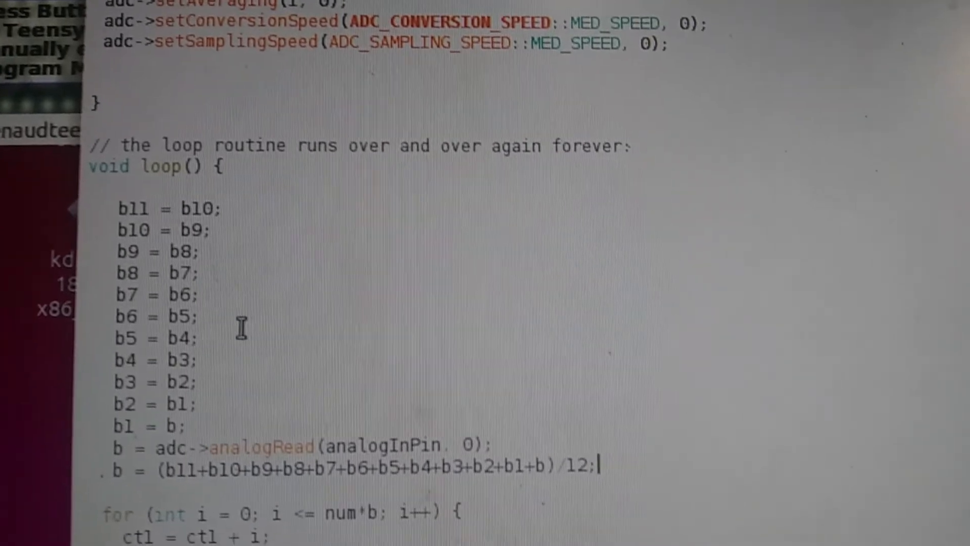
scroll("down", 3)
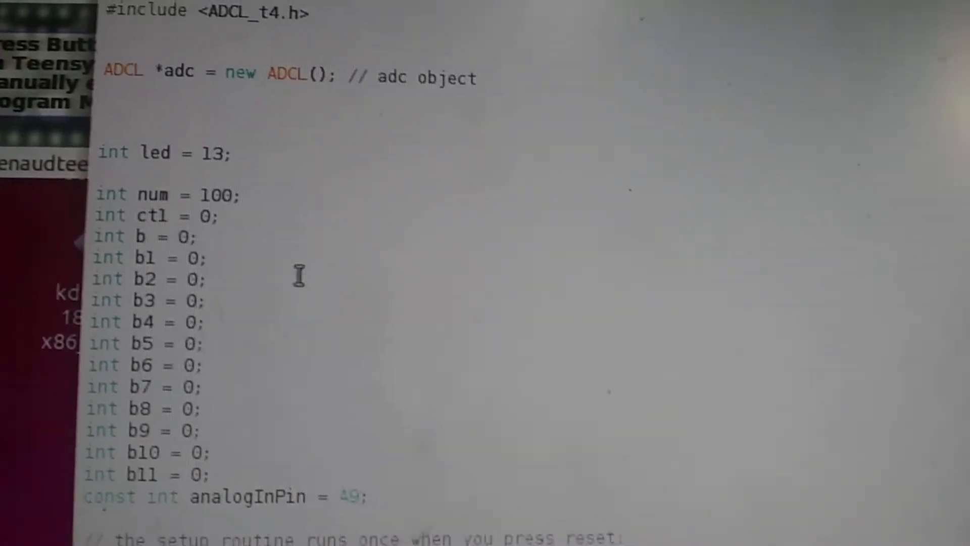
scroll("down", 3)
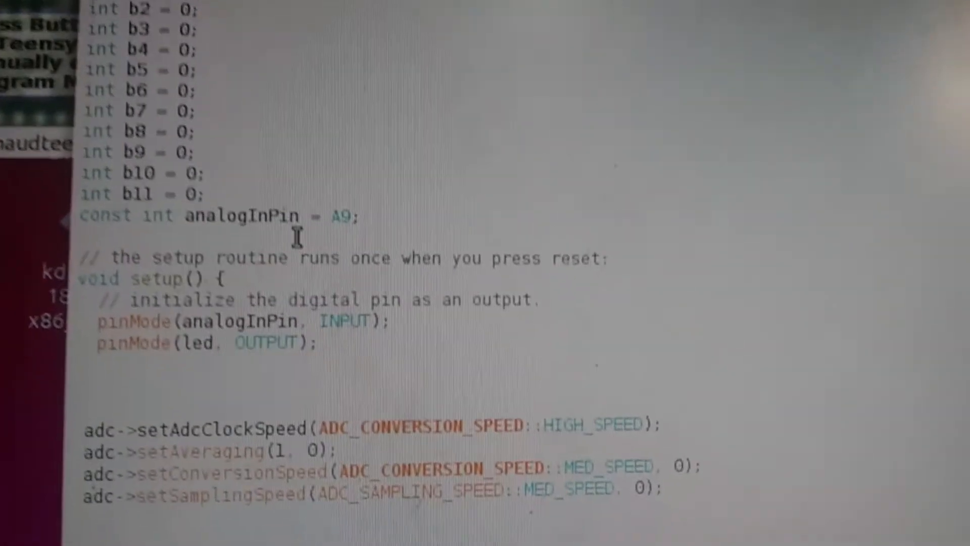
scroll("down", 3)
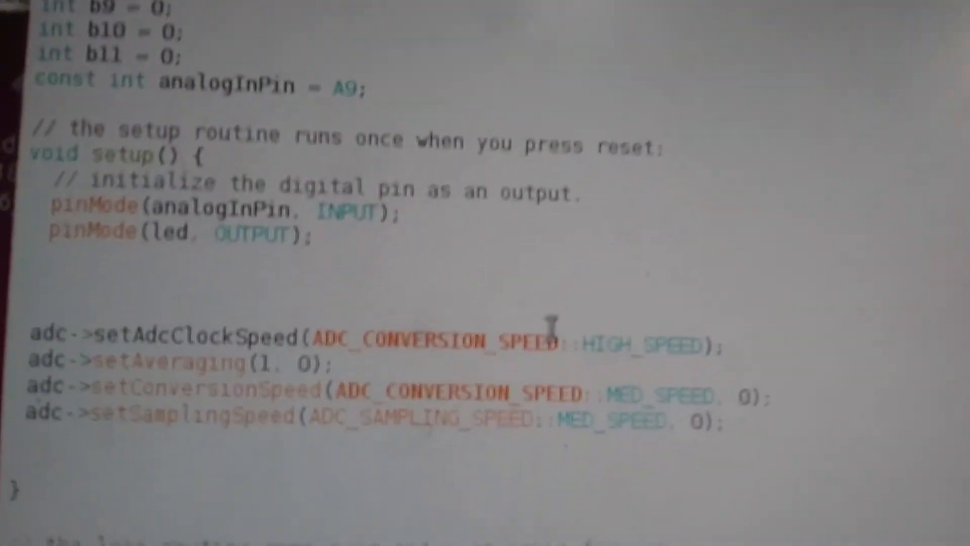
scroll("down", 3)
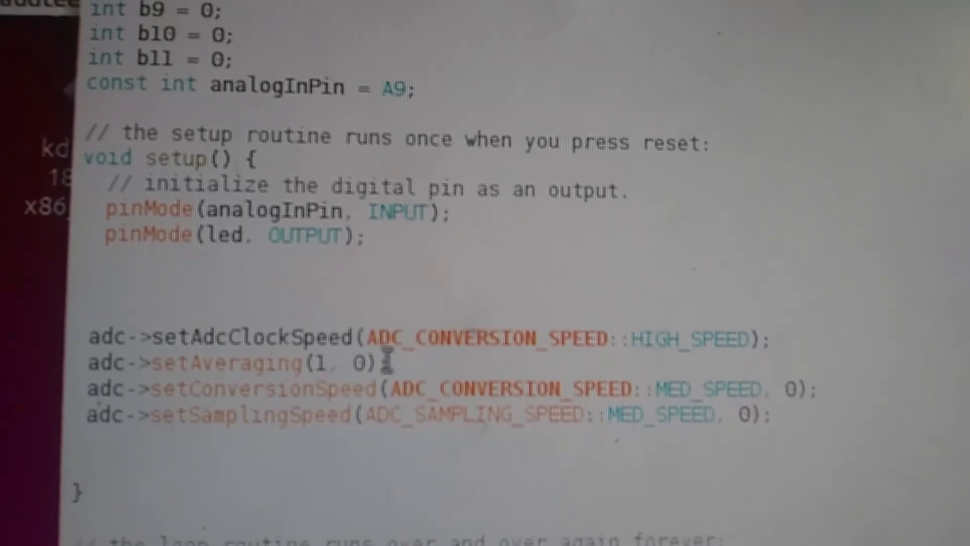
scroll("down", 3)
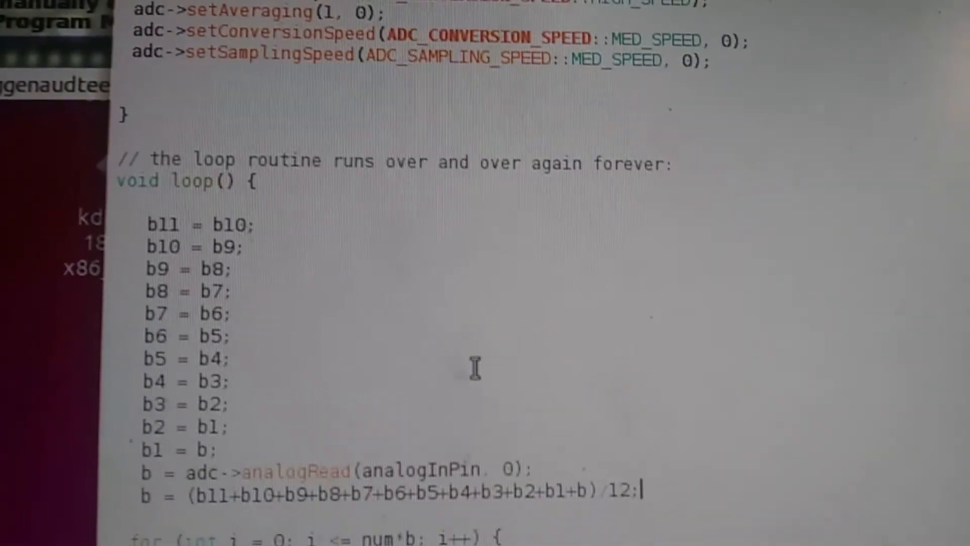
scroll("down", 3)
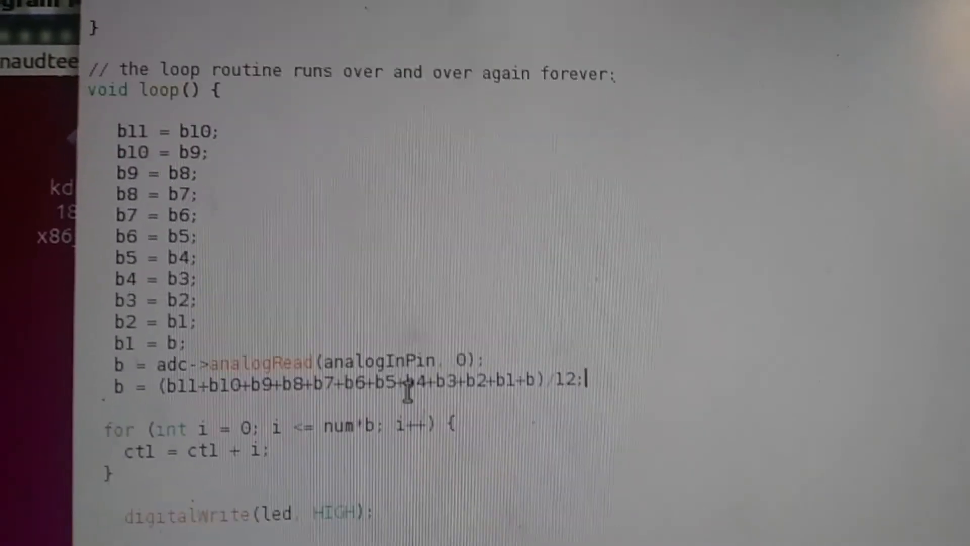
scroll("down", 3)
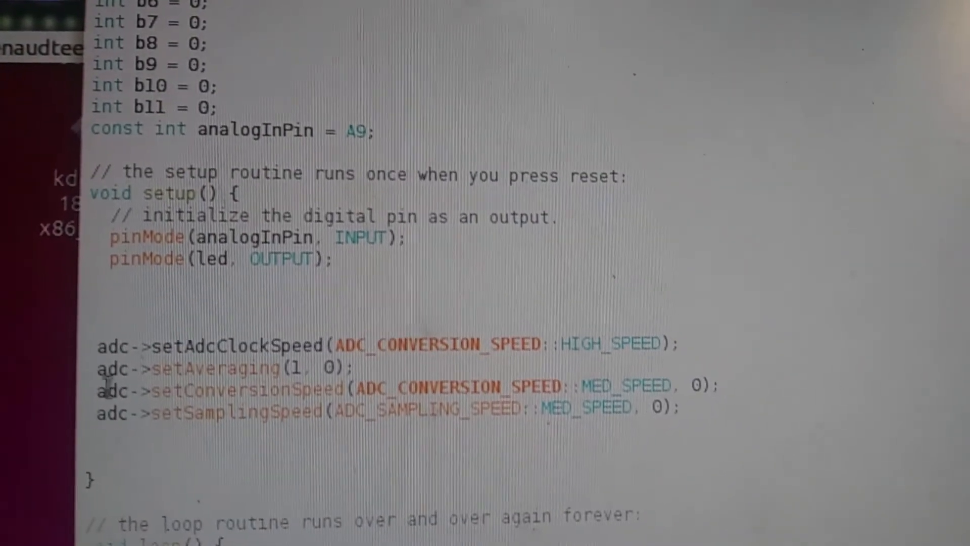
scroll("down", 3)
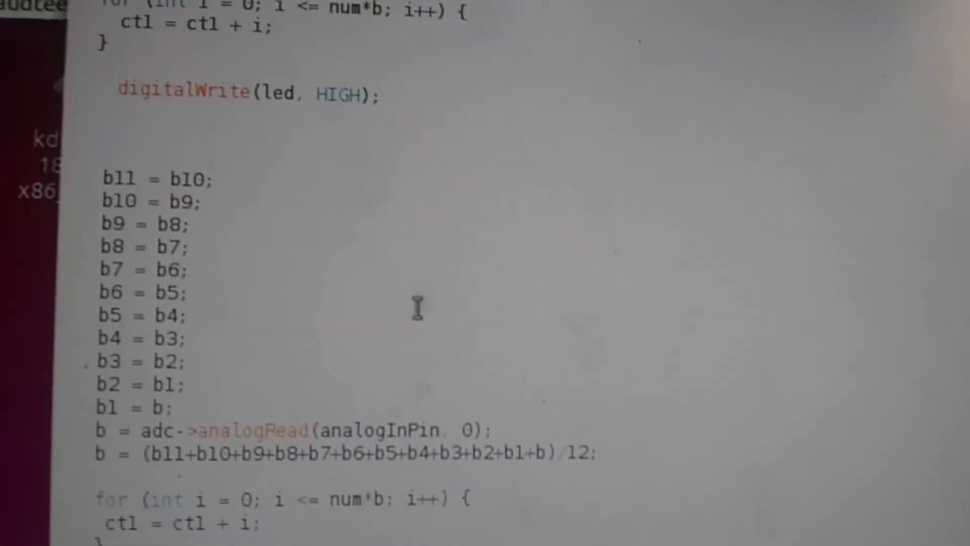
scroll("down", 3)
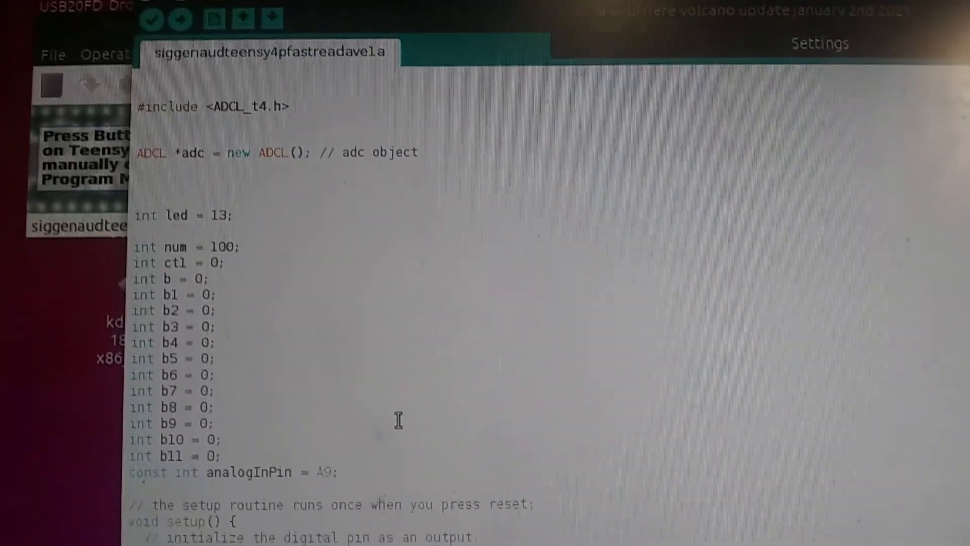
scroll("down", 3)
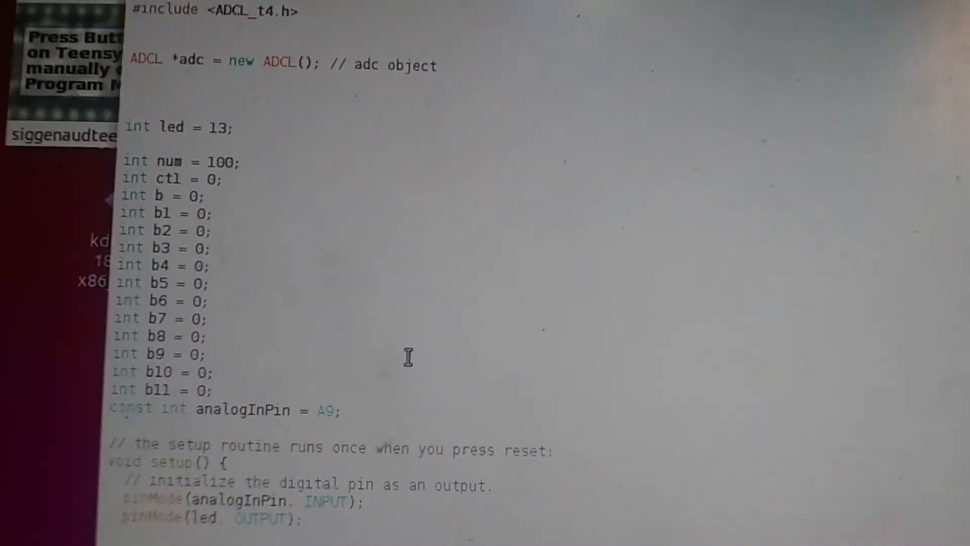